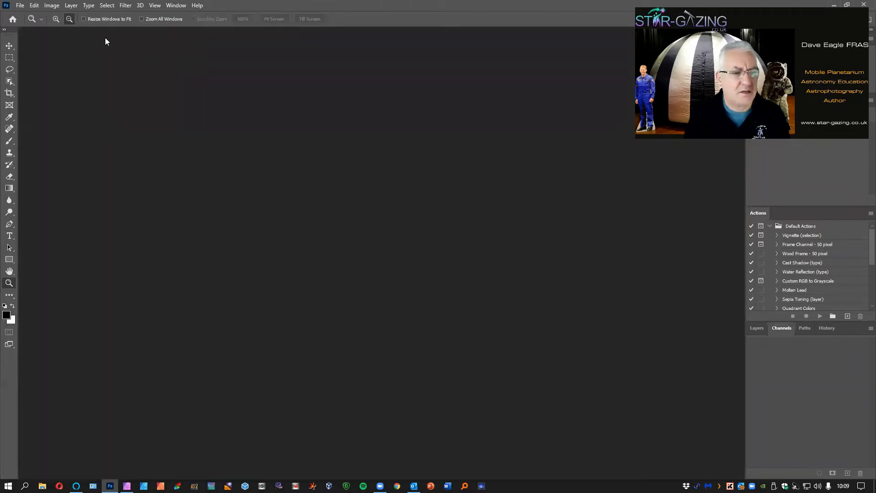
pyautogui.moveTo(19, 5)
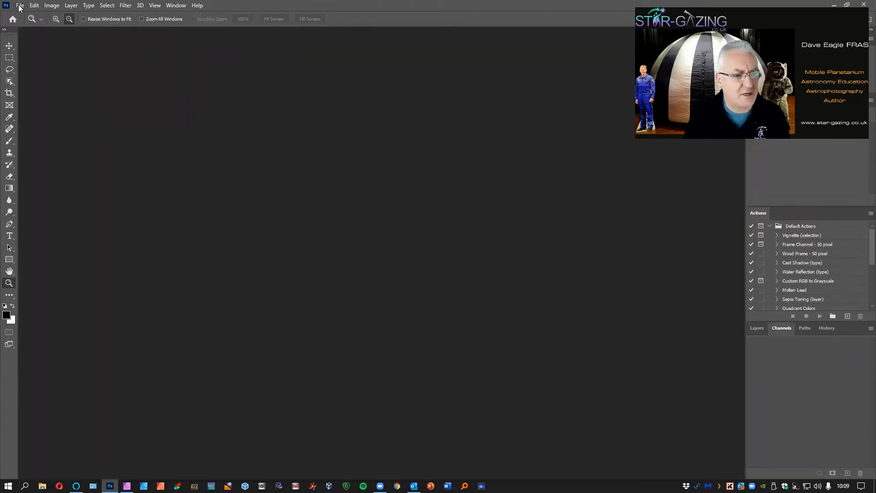
# Open M51_green.png, M51_red.png and M51_blue.png from the Using Data folder
pyautogui.click(20, 5)
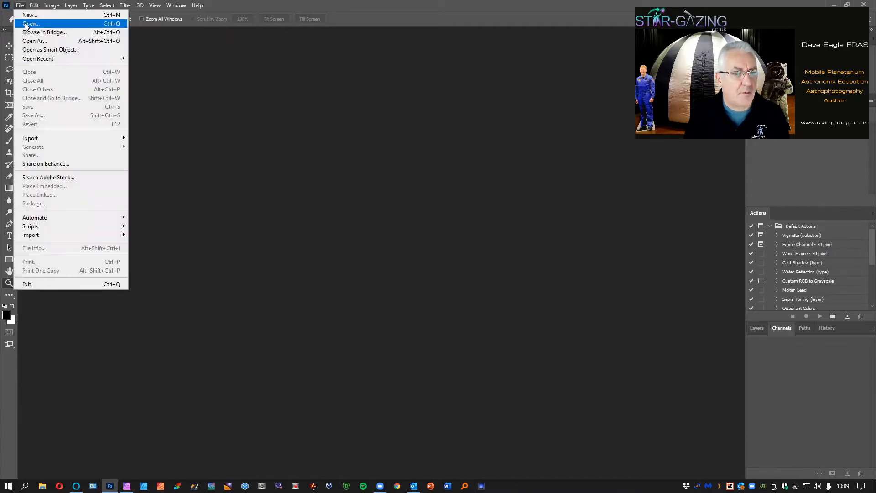
pyautogui.click(30, 23)
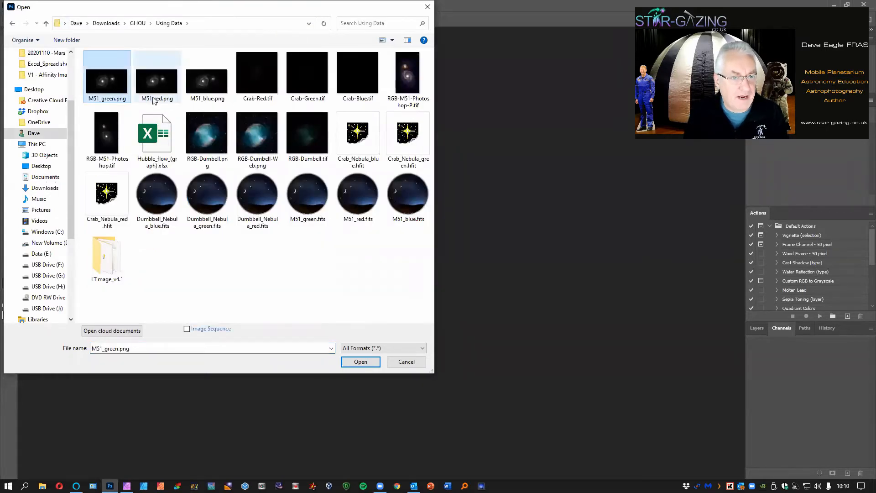
pyautogui.click(206, 76)
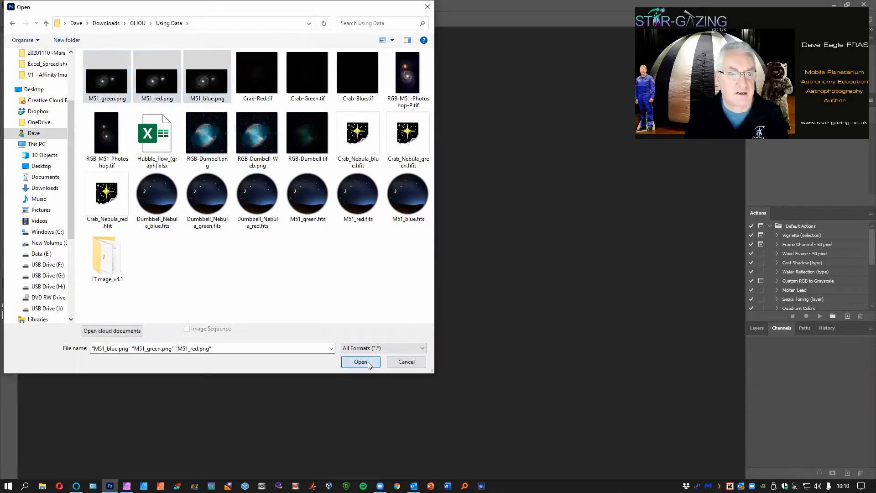
pyautogui.click(361, 361)
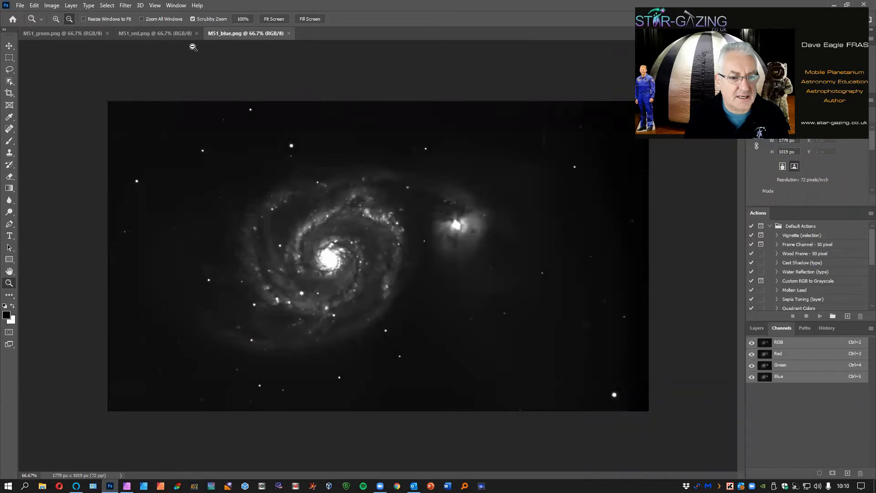
pyautogui.moveTo(159, 35)
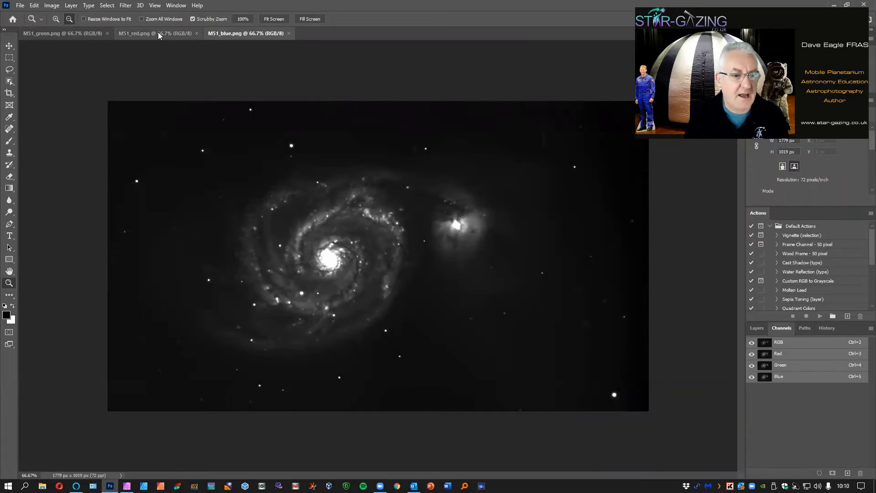
pyautogui.click(53, 33)
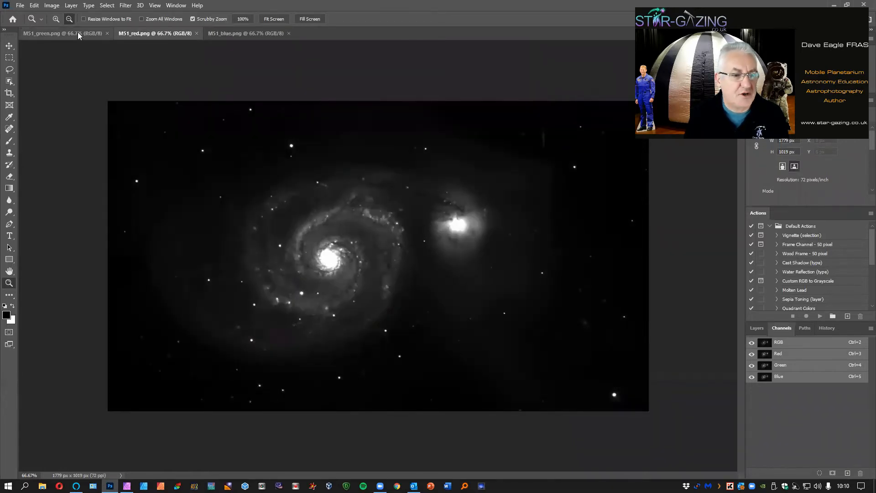
pyautogui.click(42, 33)
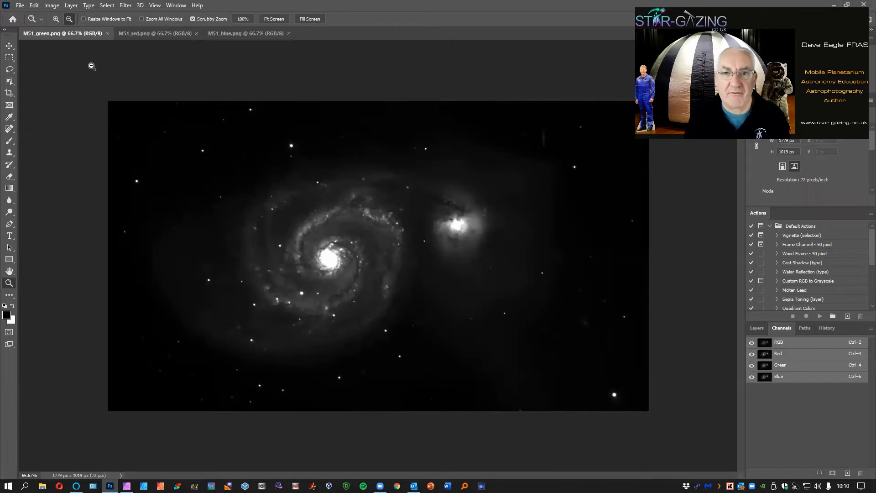
pyautogui.click(146, 32)
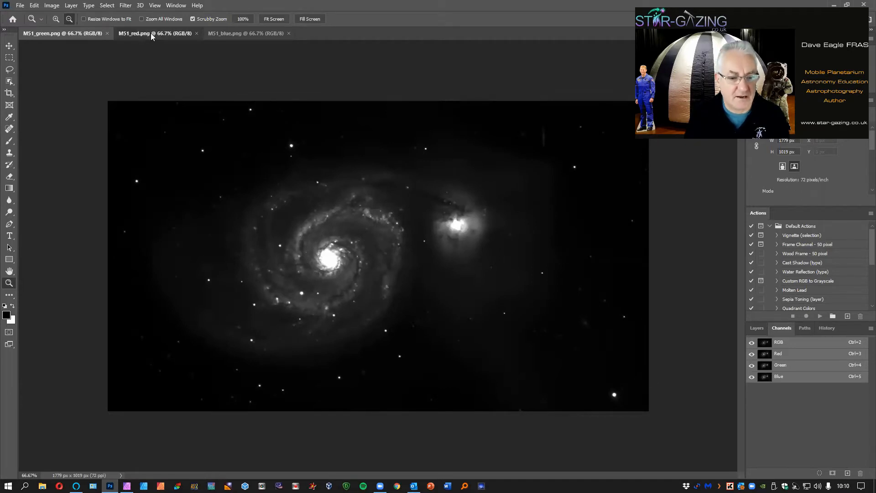
pyautogui.click(245, 33)
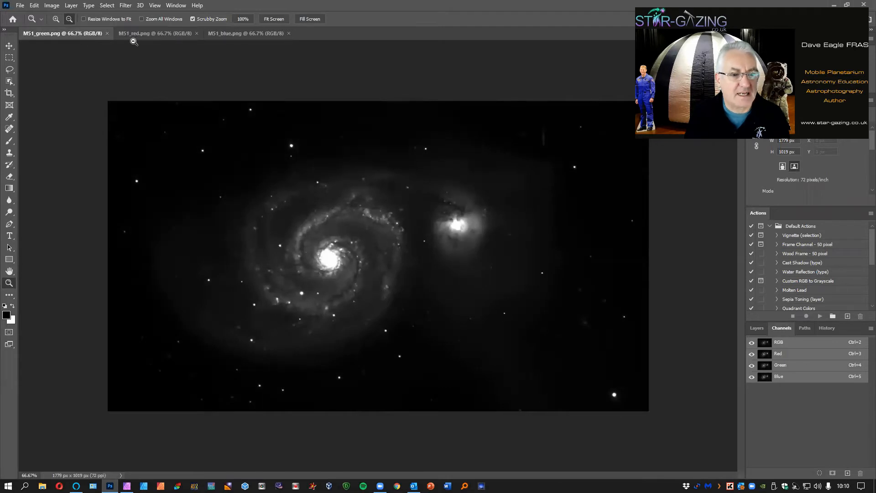
pyautogui.click(244, 33)
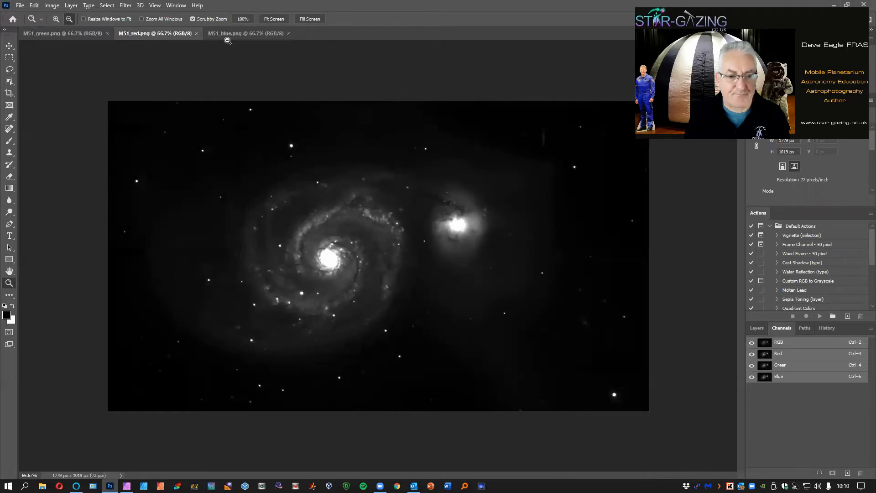
pyautogui.click(244, 33)
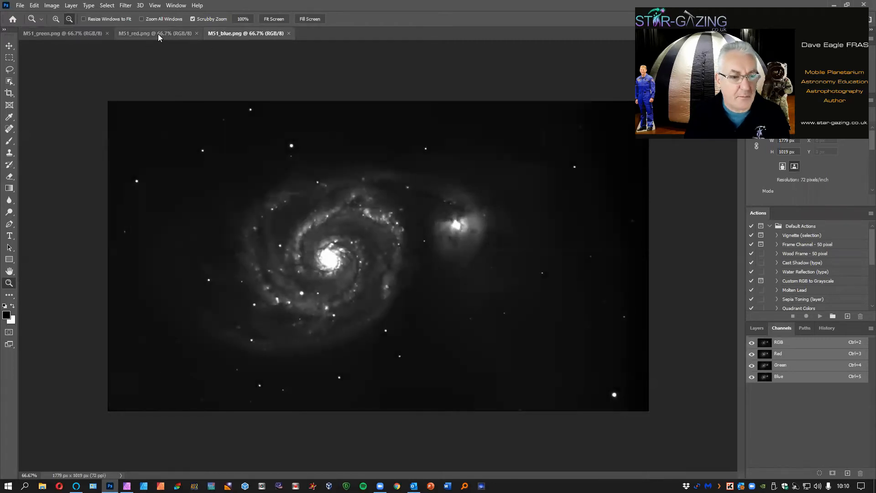
pyautogui.click(42, 33)
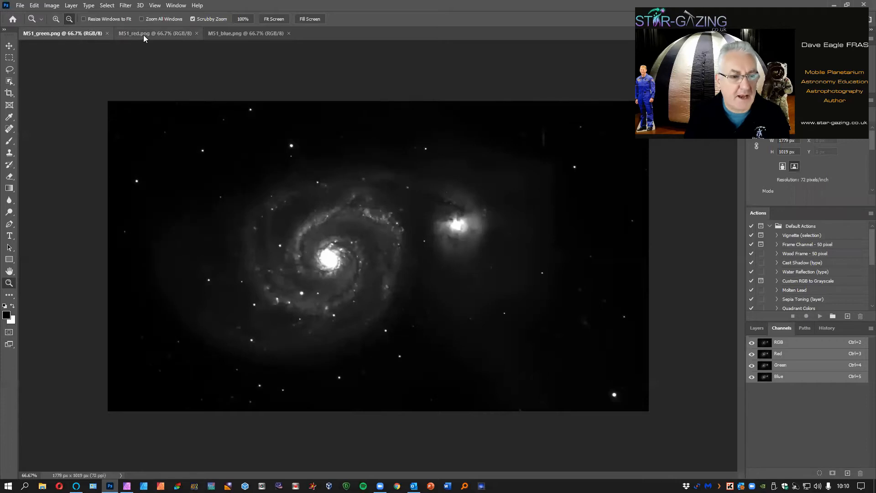
pyautogui.click(151, 33)
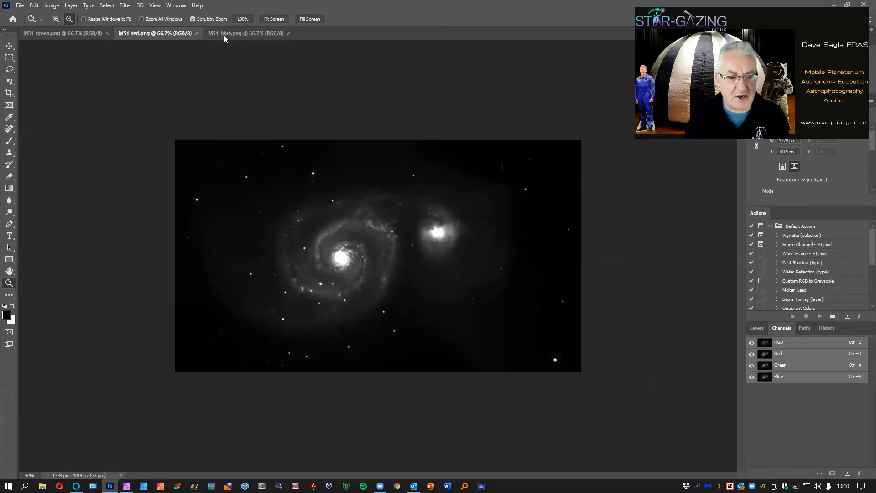
# Fit the M51 images on screen so all three tabs show 87.5% zoom
pyautogui.rightClick(271, 224)
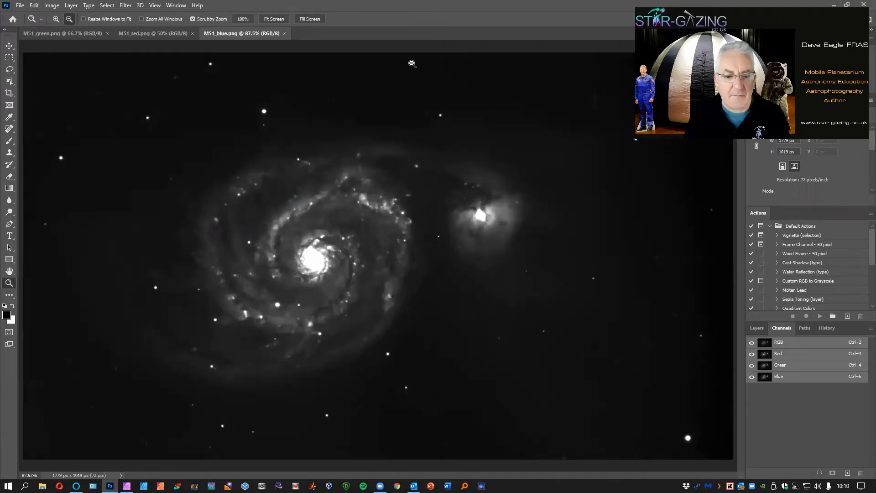
pyautogui.moveTo(221, 38)
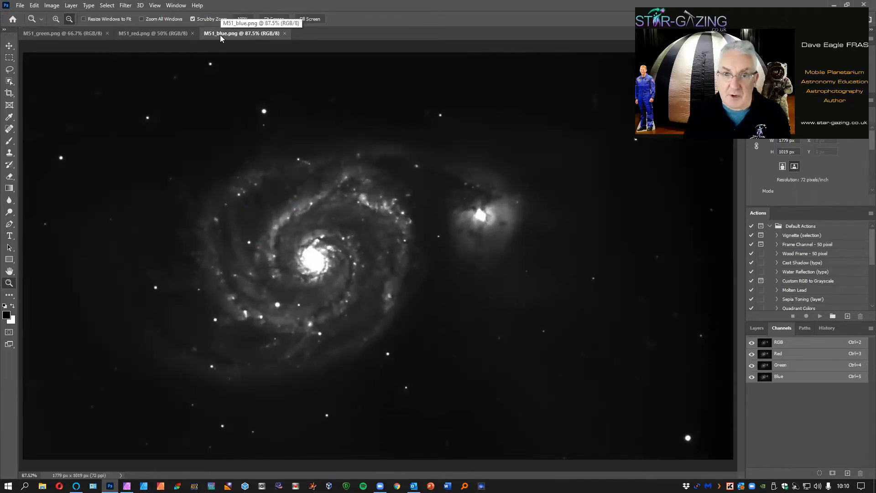
pyautogui.click(152, 32)
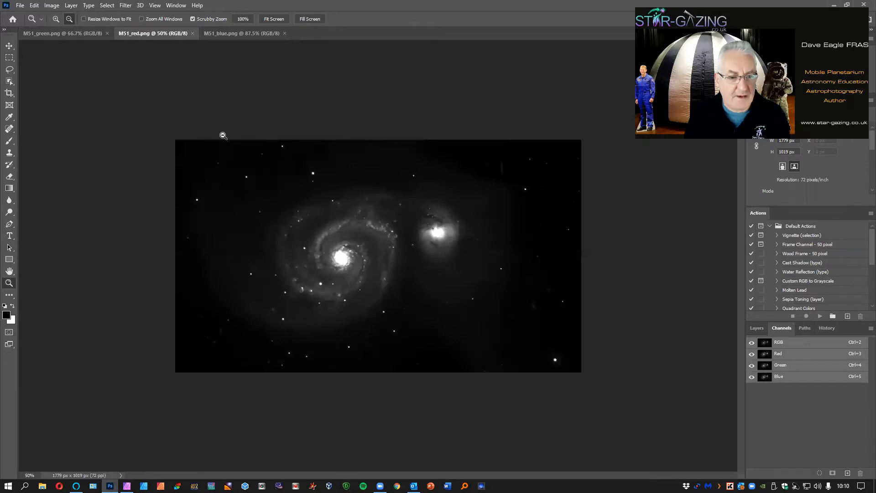
pyautogui.click(224, 135)
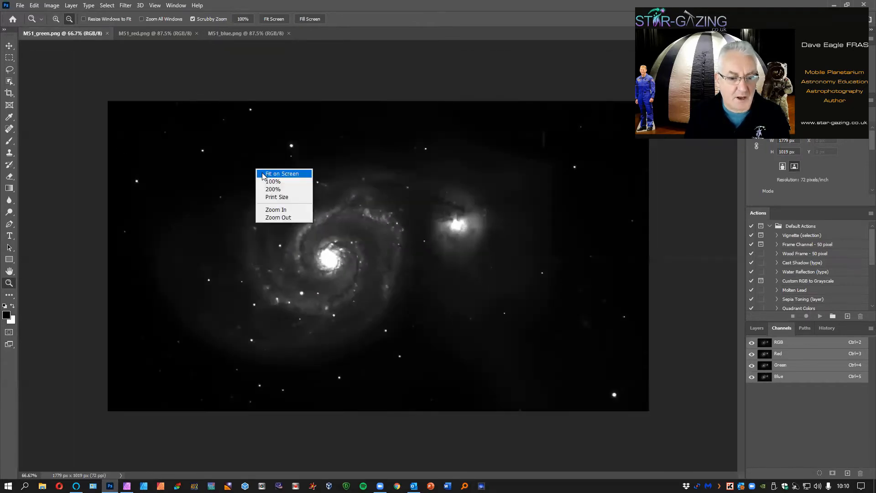
pyautogui.click(282, 173)
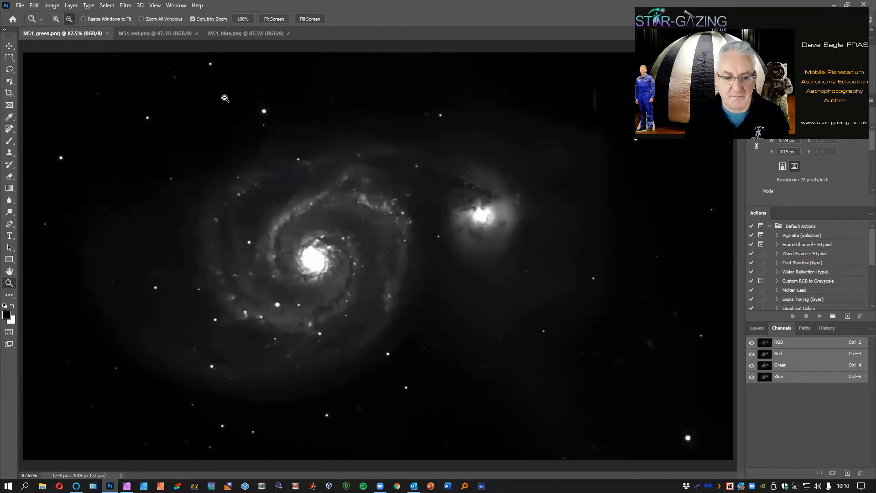
pyautogui.moveTo(186, 99)
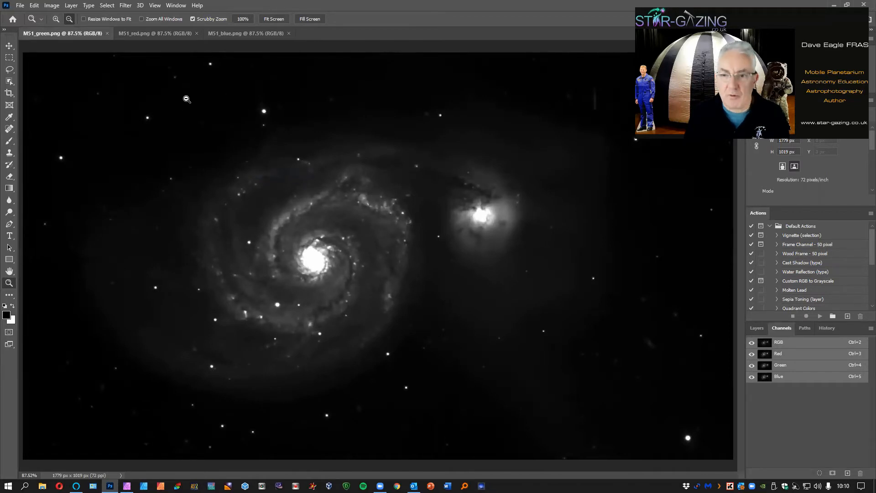
pyautogui.moveTo(264, 117)
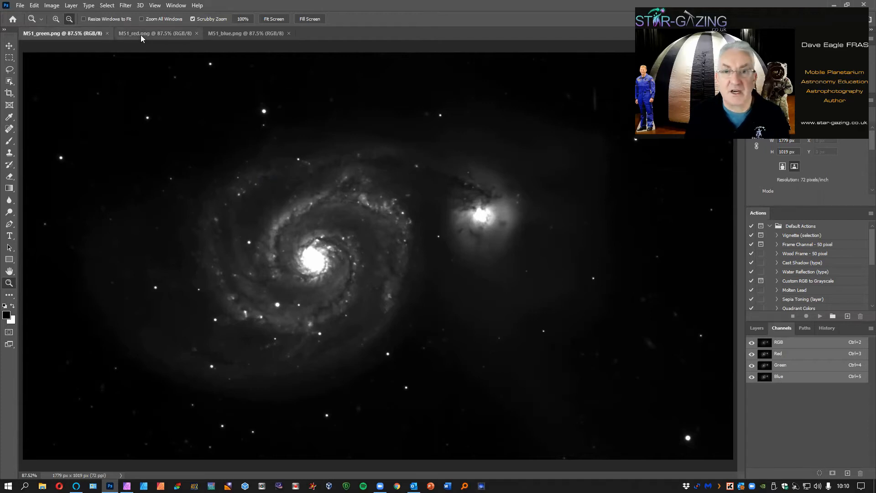
pyautogui.moveTo(151, 39)
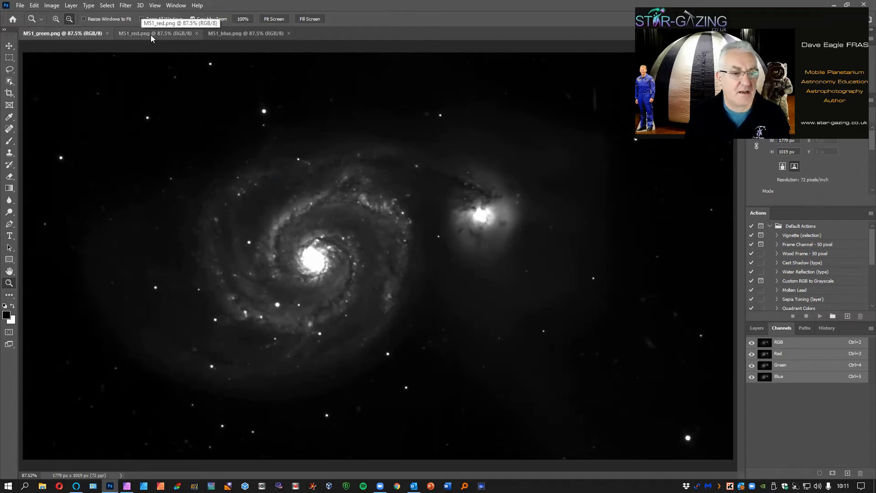
# Copy the entire M51_red image to the clipboard
pyautogui.click(134, 33)
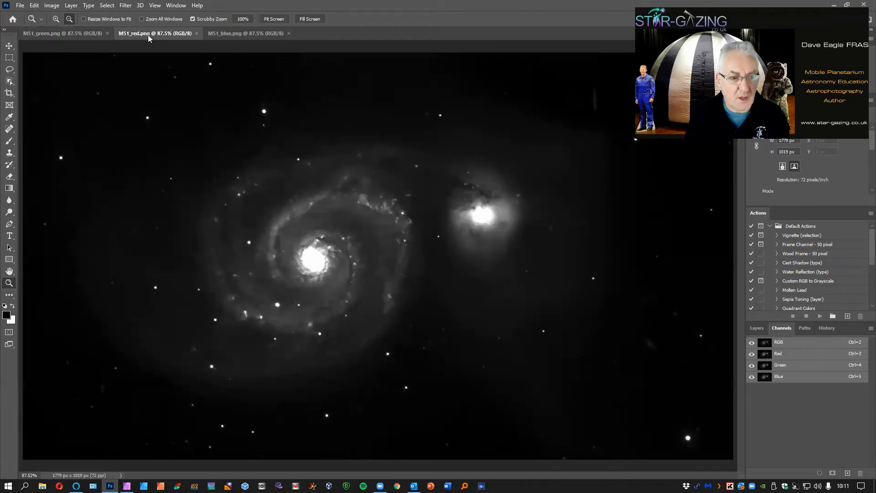
pyautogui.moveTo(158, 39)
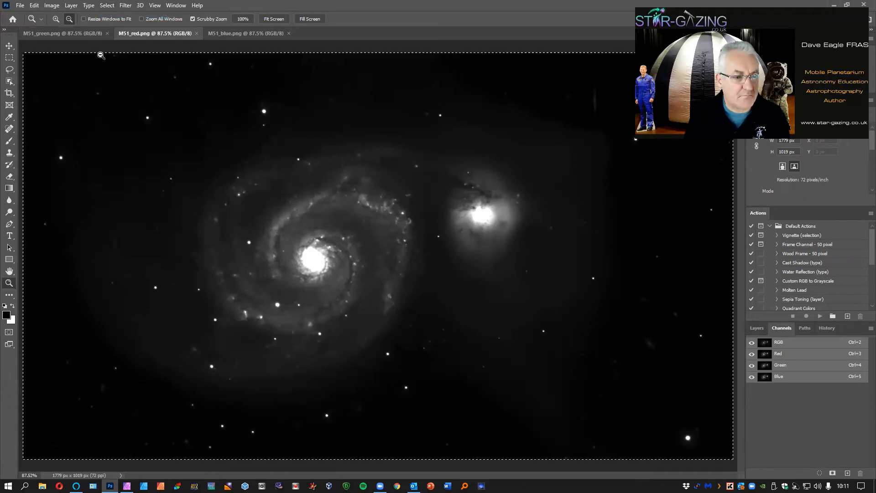
pyautogui.moveTo(54, 100)
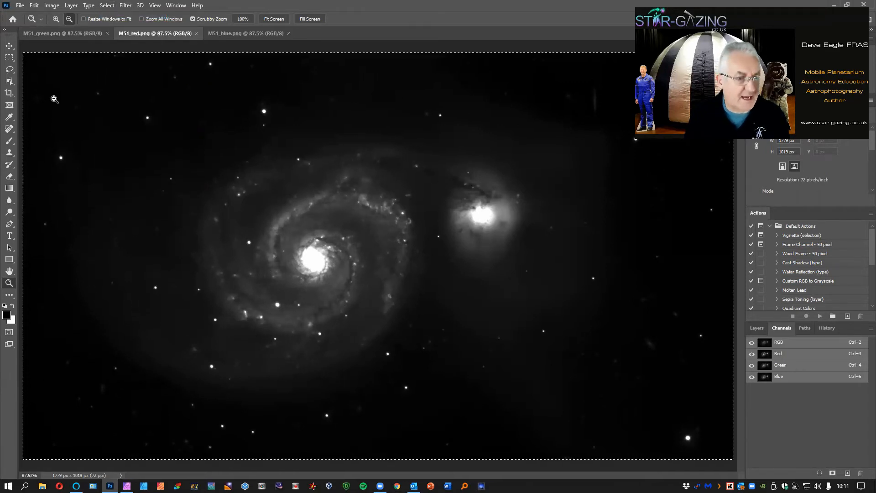
pyautogui.click(34, 5)
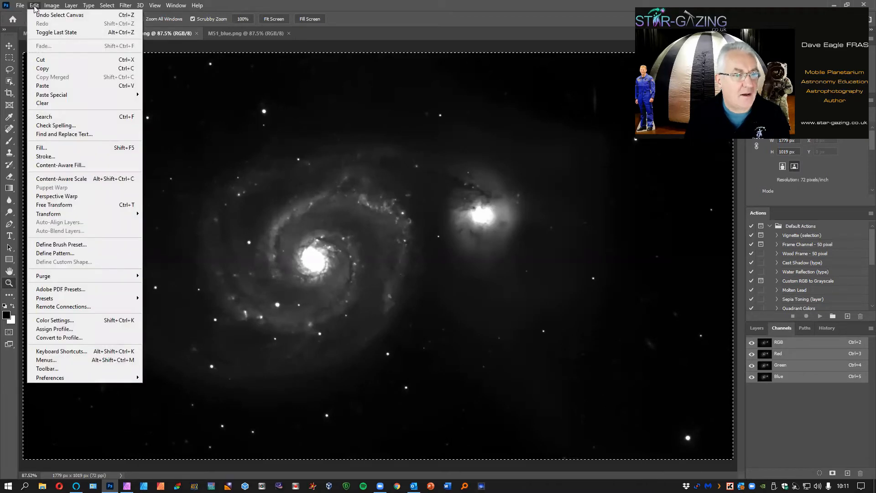
pyautogui.moveTo(45, 68)
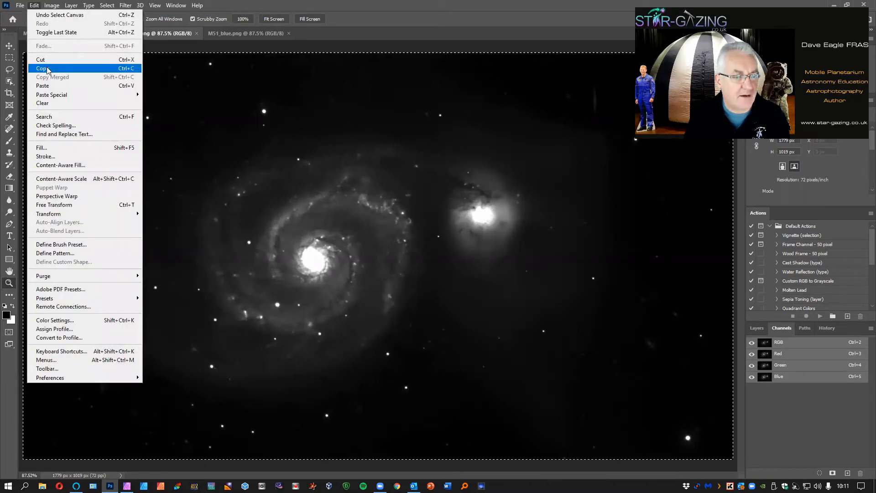
pyautogui.click(41, 68)
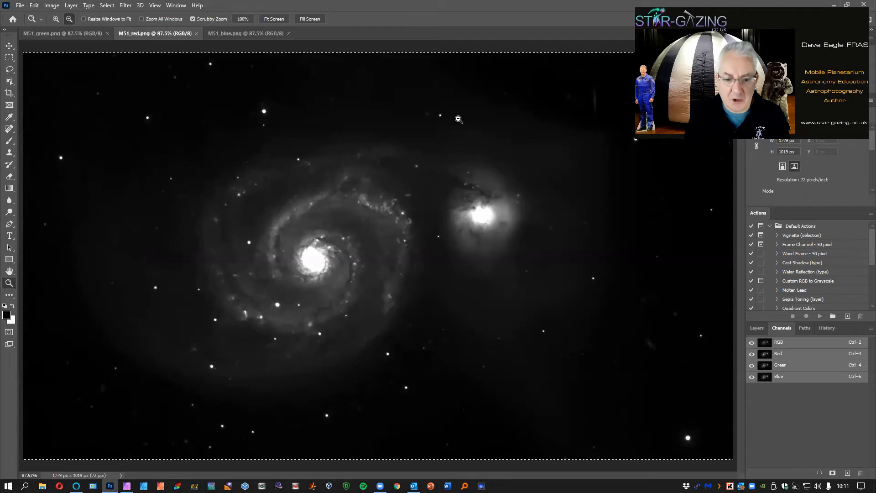
pyautogui.moveTo(195, 162)
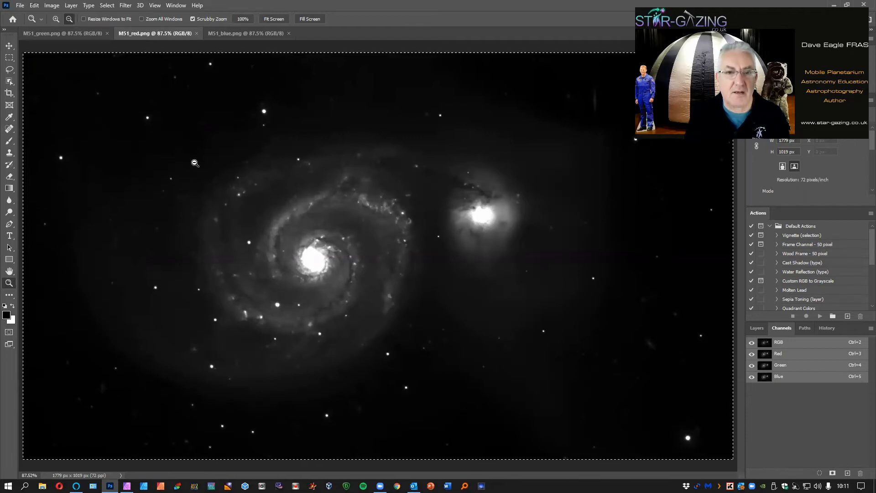
pyautogui.moveTo(125, 88)
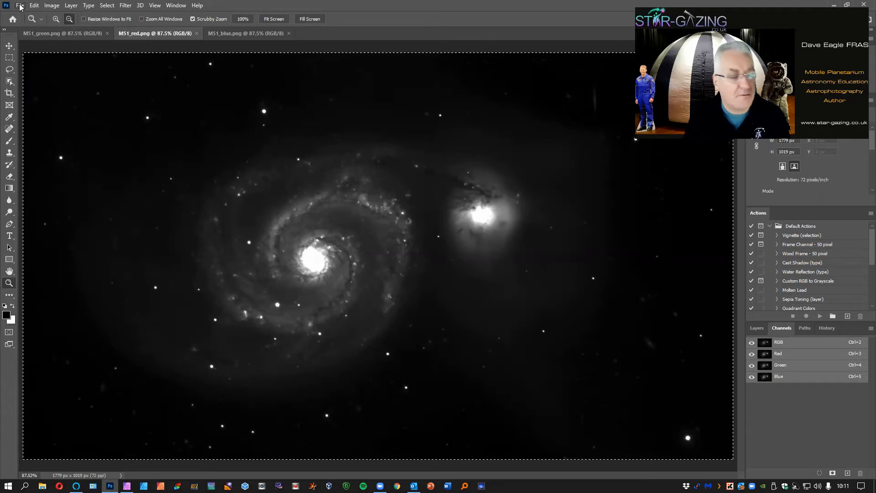
# Start a new document using the 1779 x 1019 px RGB clipboard preset
pyautogui.click(20, 5)
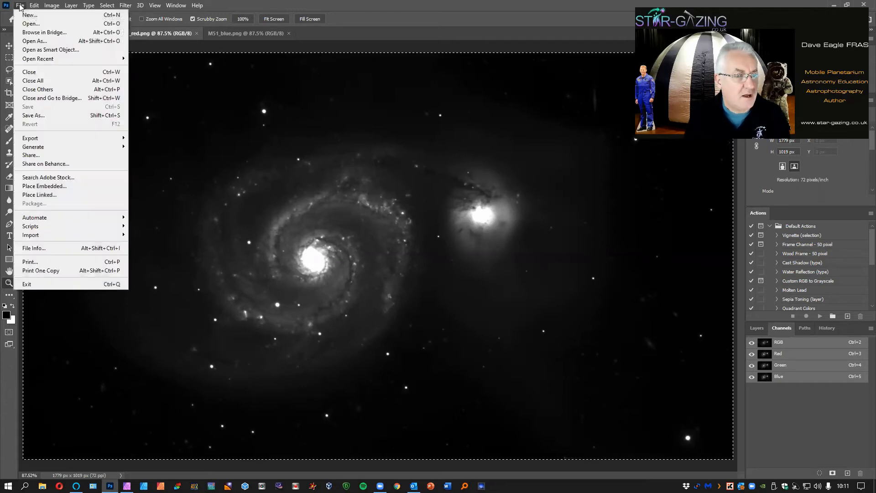
pyautogui.moveTo(30, 15)
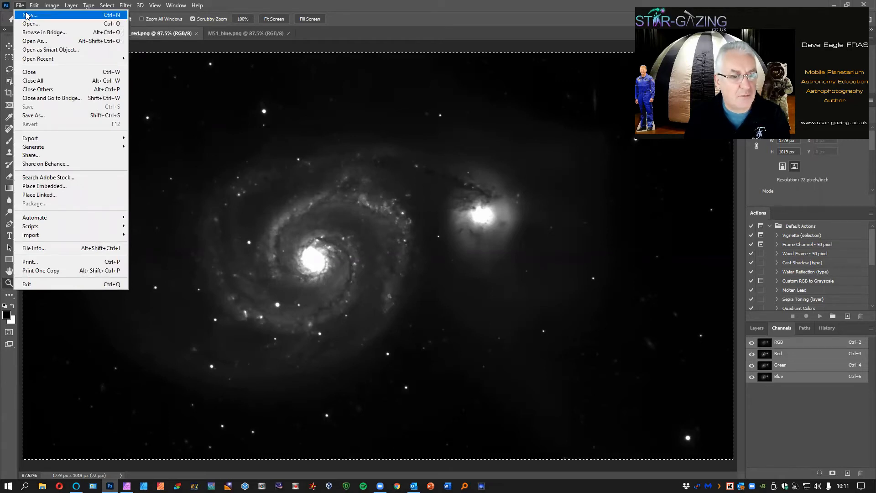
pyautogui.click(30, 15)
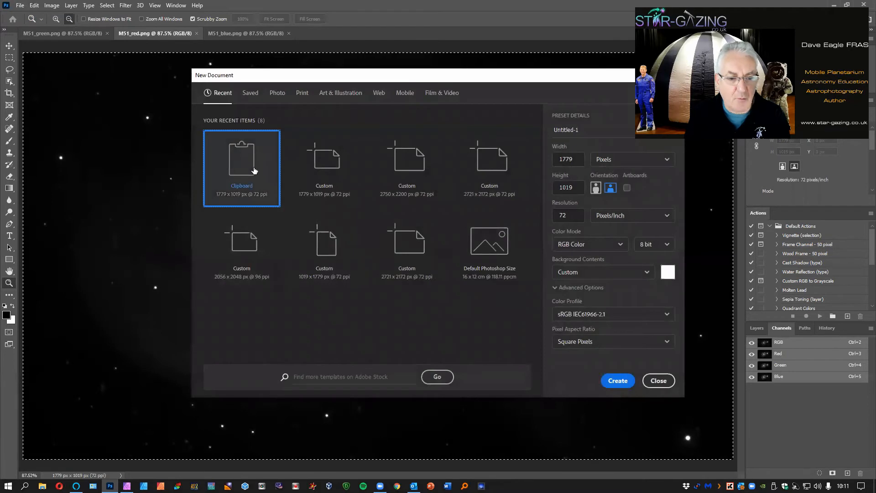
pyautogui.moveTo(234, 152)
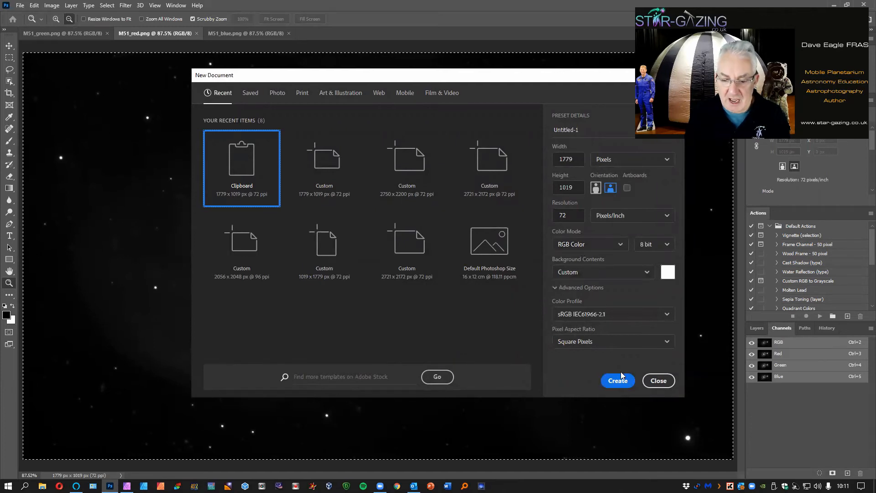
# Create blank Untitled-1, fit it to the window, and show the Channels panel
pyautogui.click(617, 380)
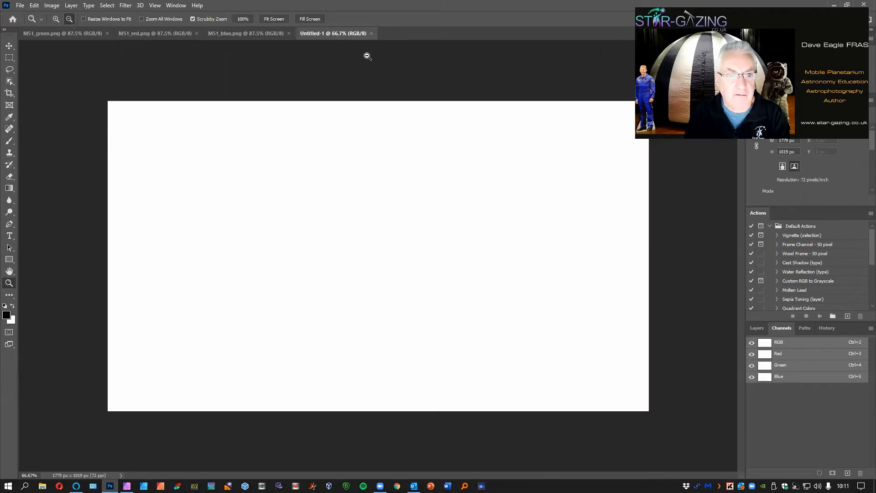
pyautogui.moveTo(229, 221)
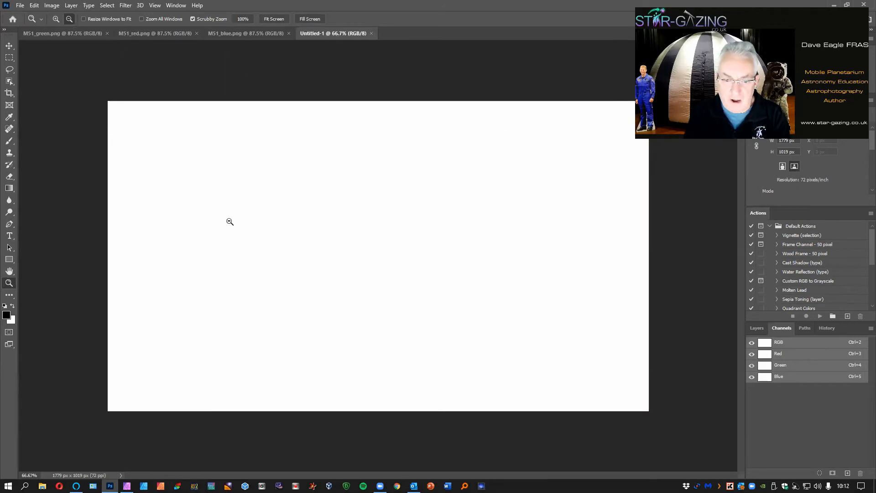
pyautogui.moveTo(258, 274)
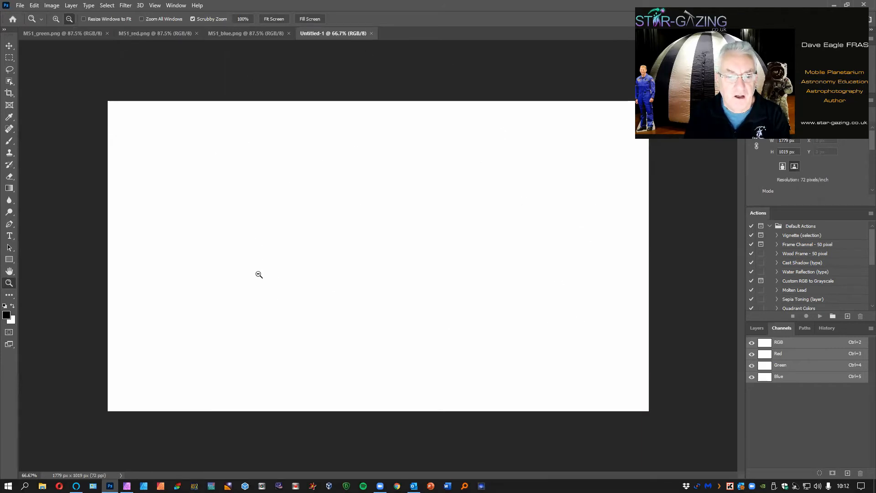
pyautogui.moveTo(396, 179)
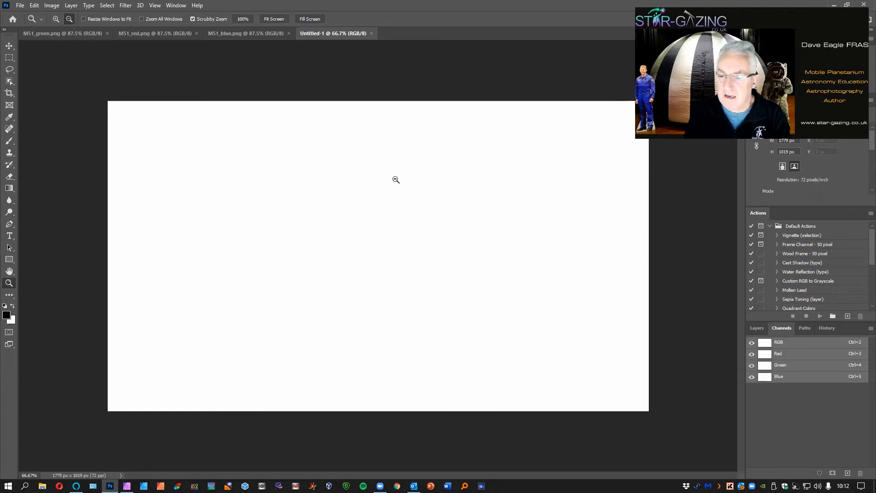
pyautogui.rightClick(396, 180)
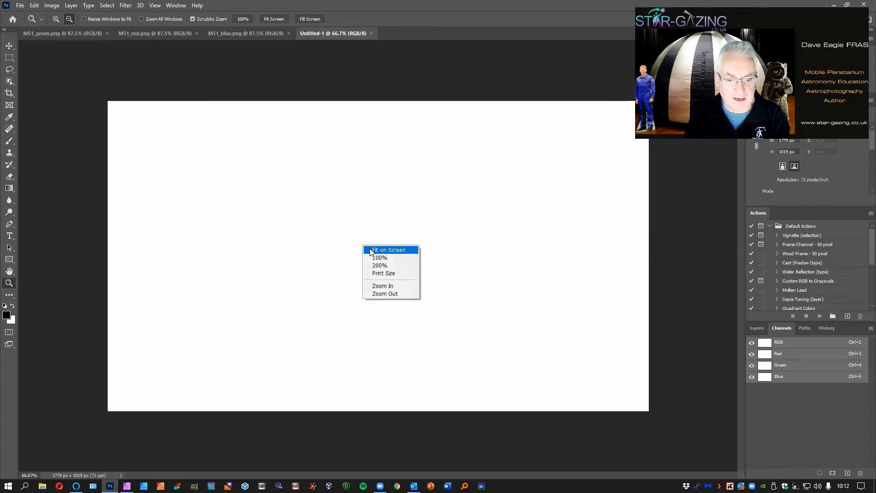
pyautogui.click(388, 250)
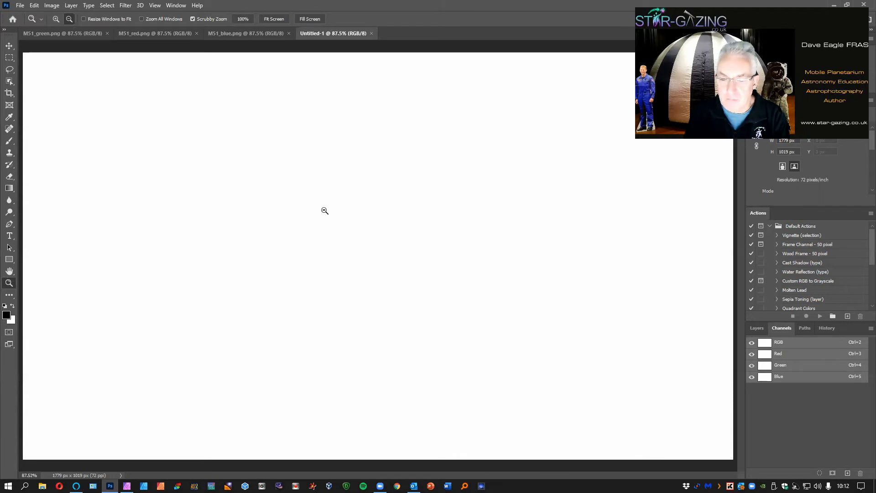
pyautogui.click(756, 328)
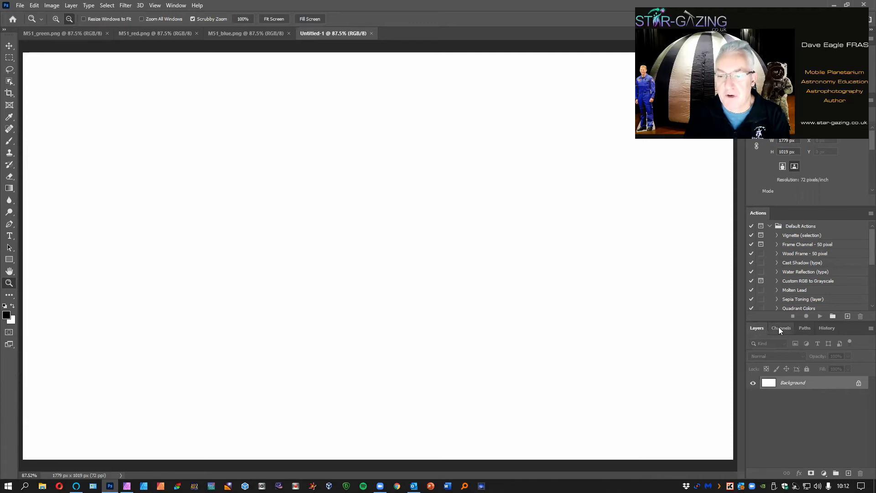
pyautogui.click(781, 328)
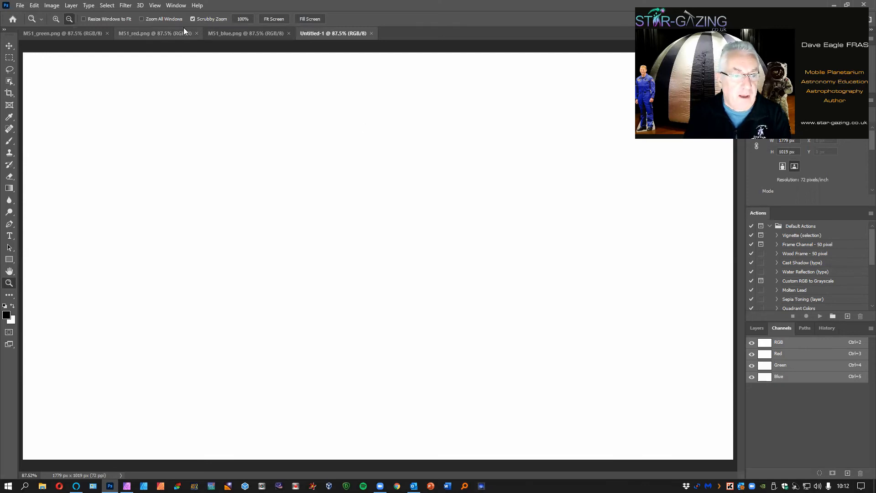
# Paste the copied M51_red image into Untitled-1's Red channel
pyautogui.click(134, 33)
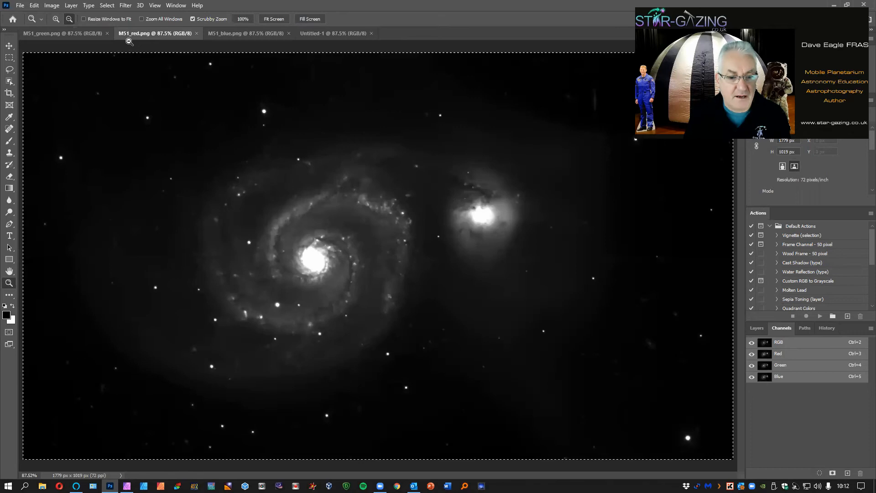
pyautogui.moveTo(332, 33)
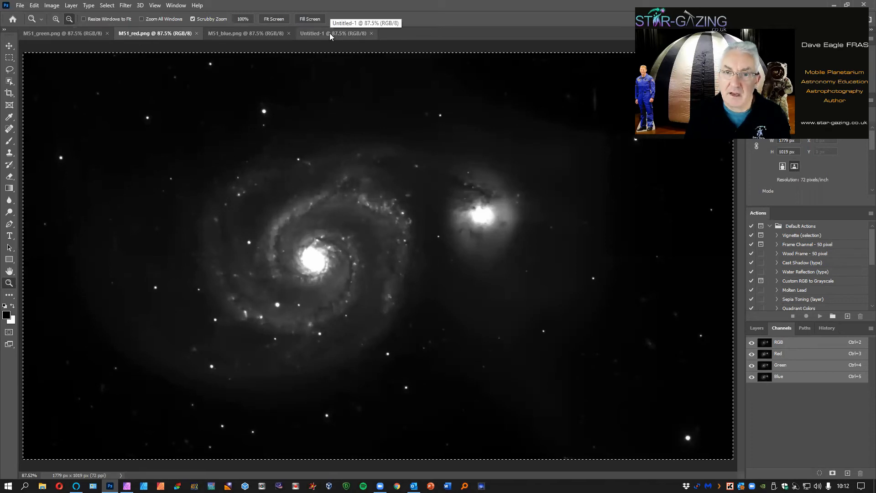
pyautogui.click(333, 33)
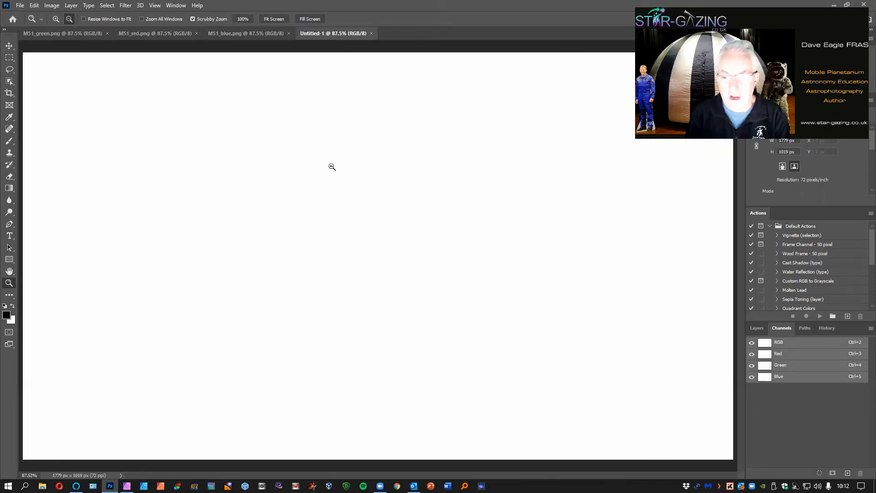
pyautogui.click(778, 353)
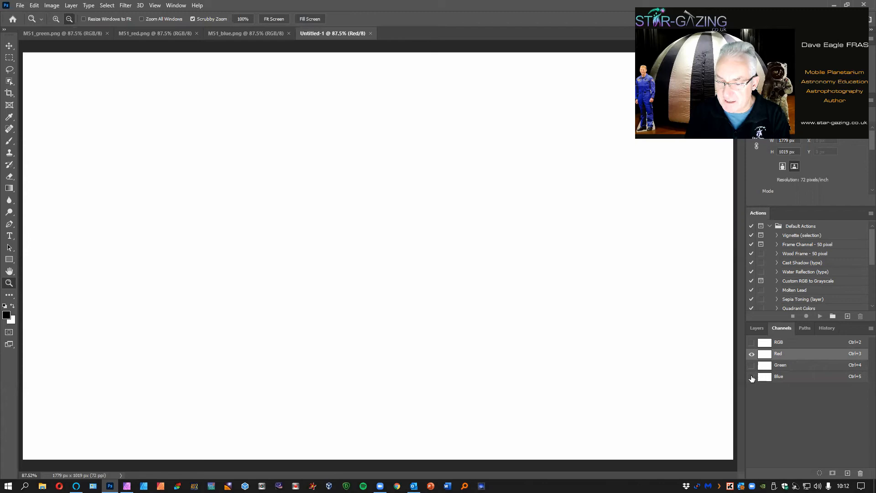
pyautogui.click(751, 376)
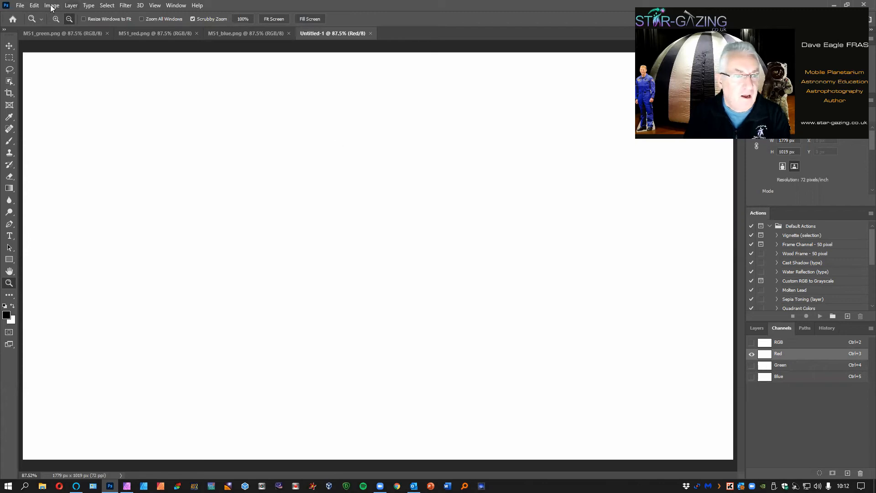
pyautogui.click(34, 5)
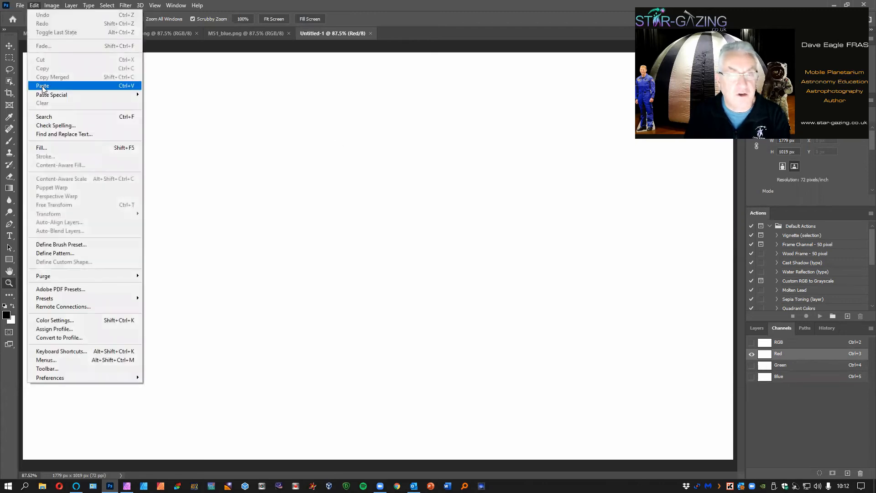
pyautogui.click(42, 85)
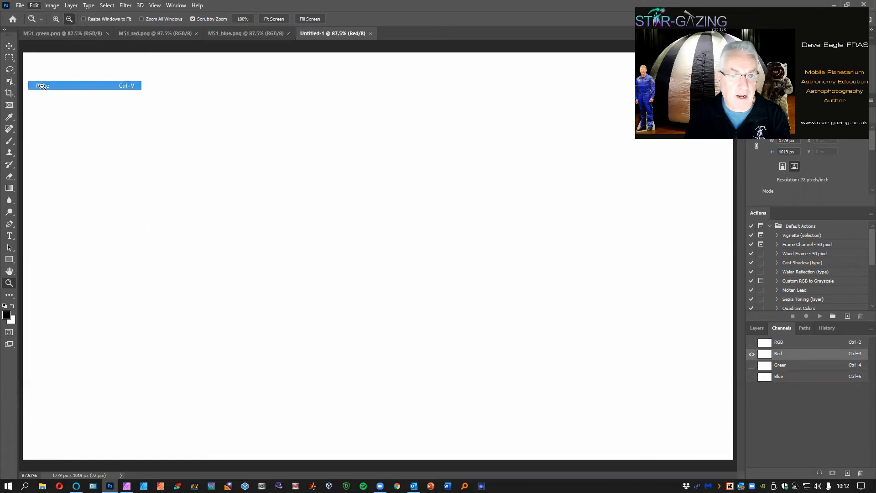
pyautogui.click(42, 85)
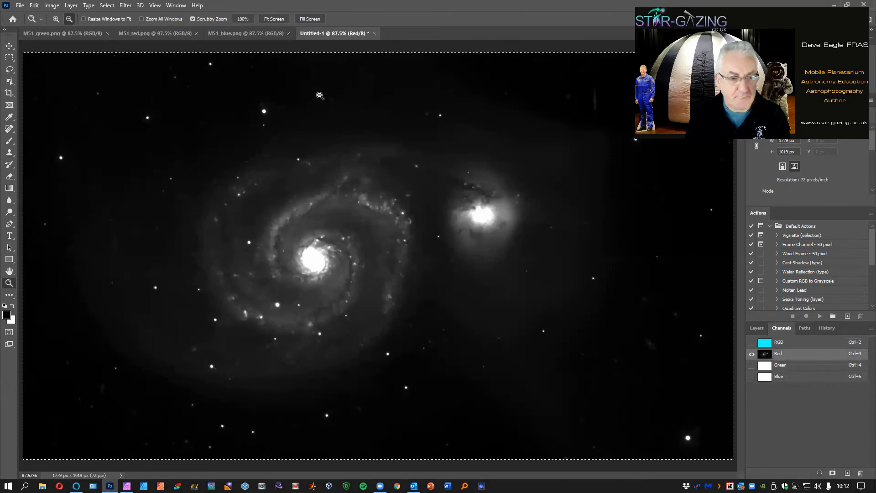
# Select all of M51_blue and paste it into Untitled-1's Blue channel
pyautogui.click(246, 33)
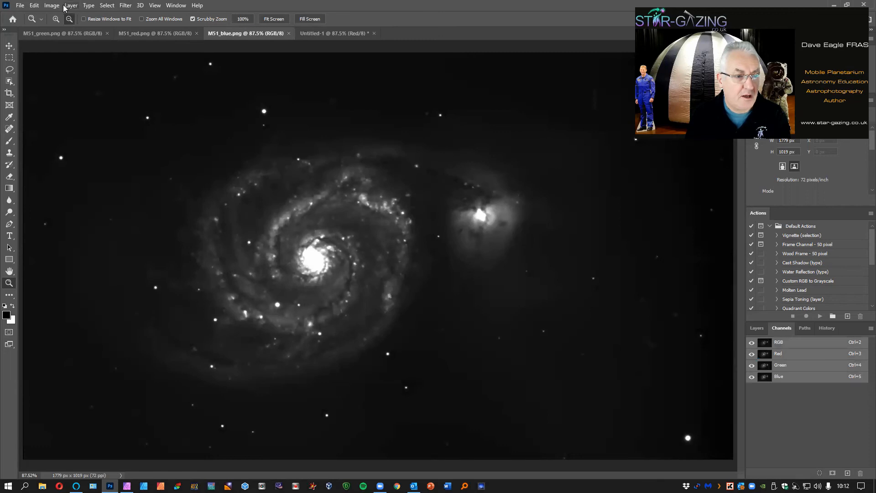
pyautogui.click(106, 5)
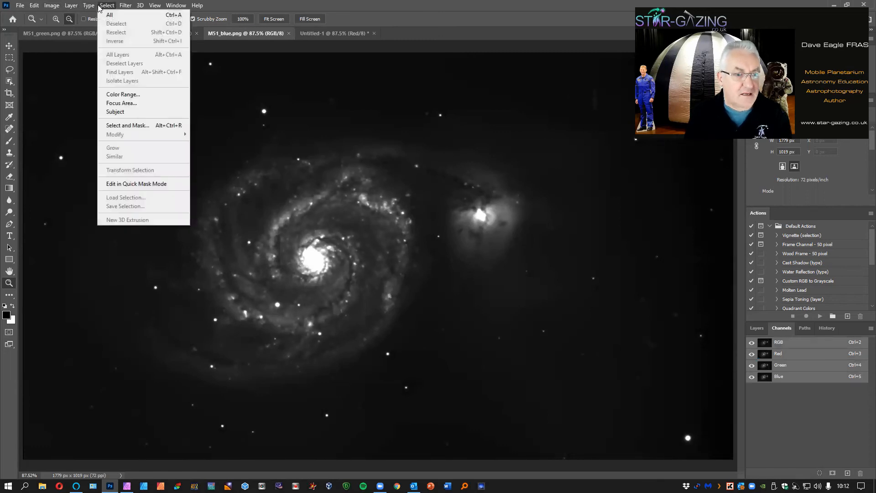
pyautogui.click(109, 15)
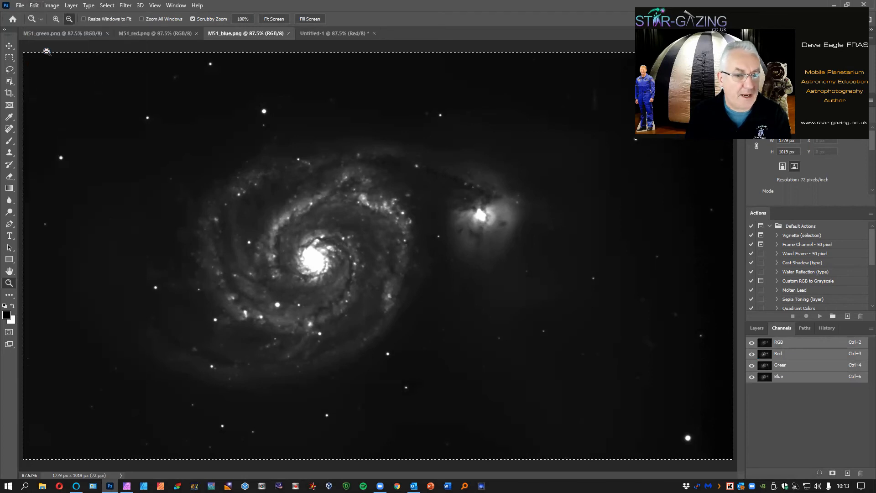
pyautogui.click(332, 33)
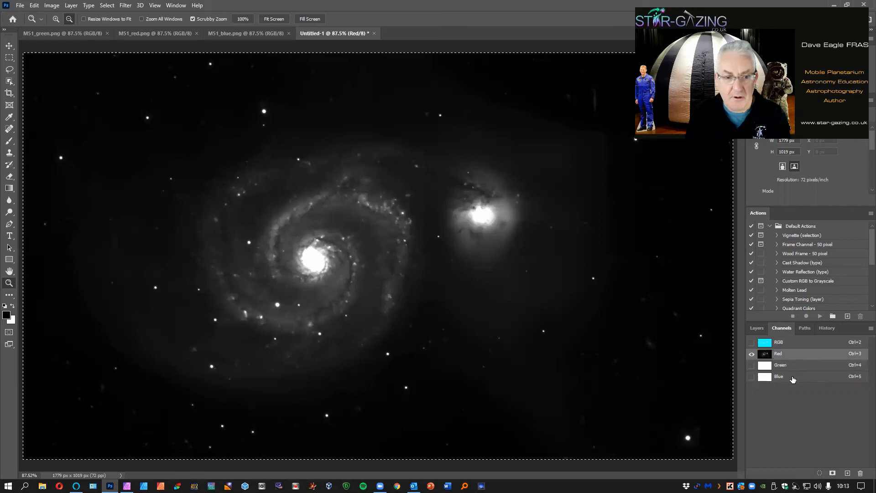
pyautogui.click(778, 376)
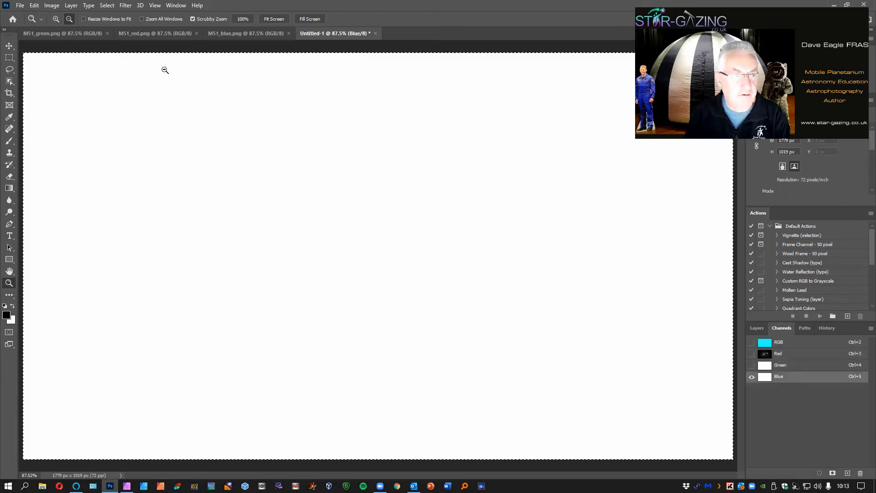
pyautogui.click(34, 5)
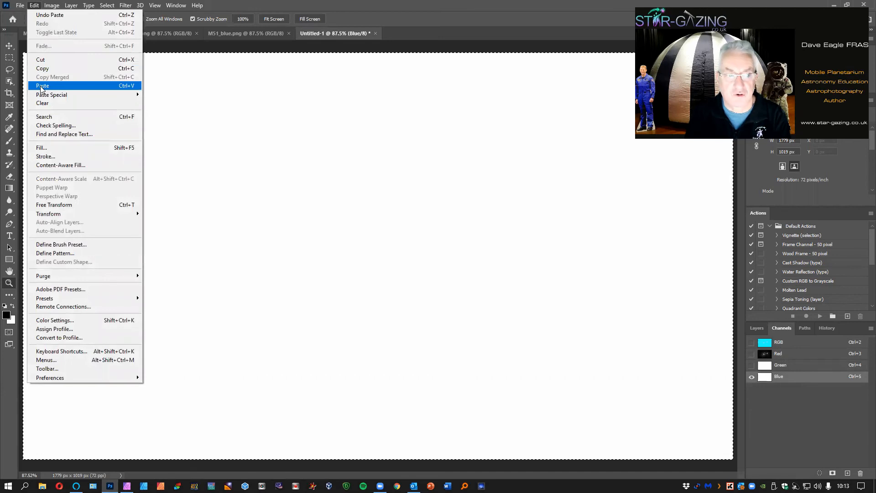
pyautogui.click(42, 85)
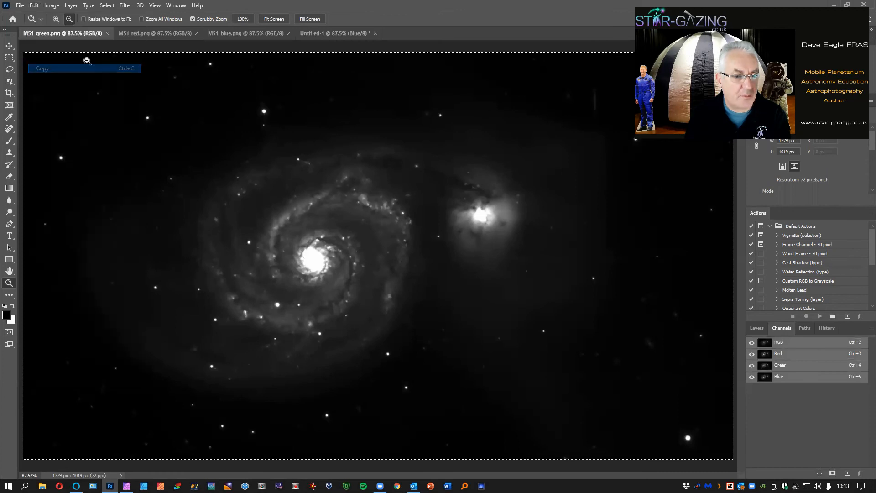
# Select Untitled-1's Green channel to receive the green M51 image
pyautogui.click(335, 33)
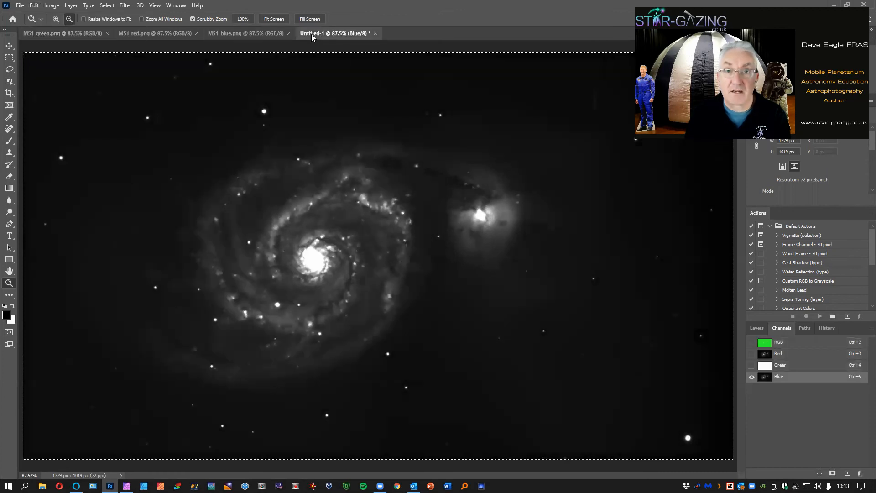
pyautogui.click(780, 365)
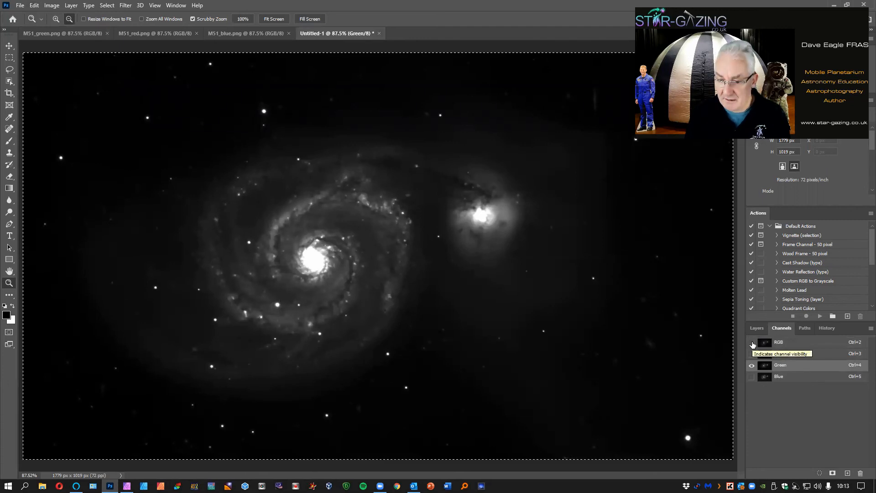
# Turn on and select the RGB composite channel to view the colour galaxy
pyautogui.click(751, 342)
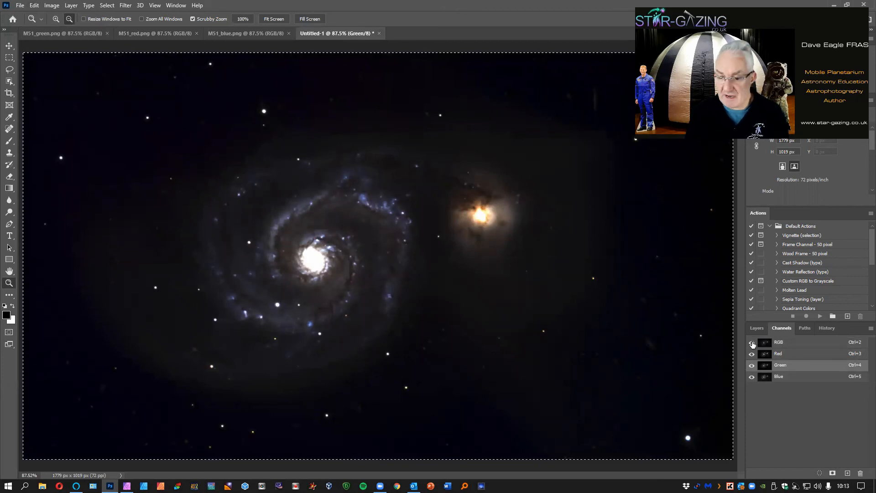
pyautogui.click(752, 342)
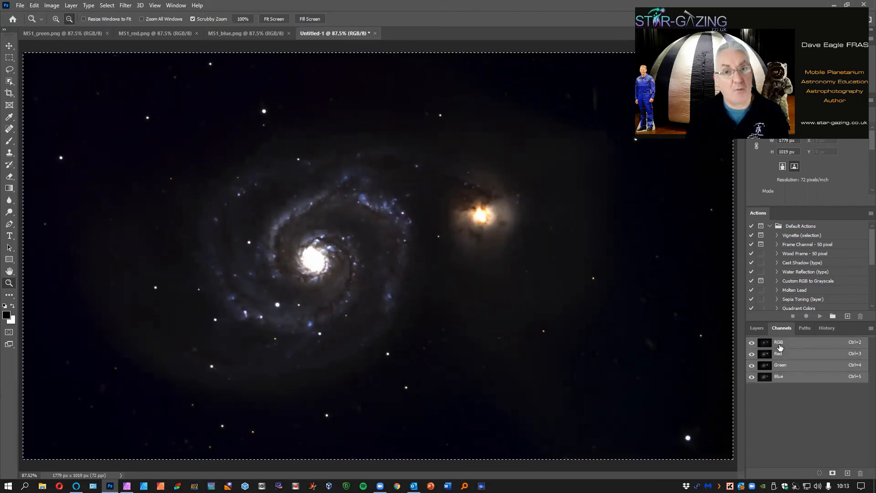